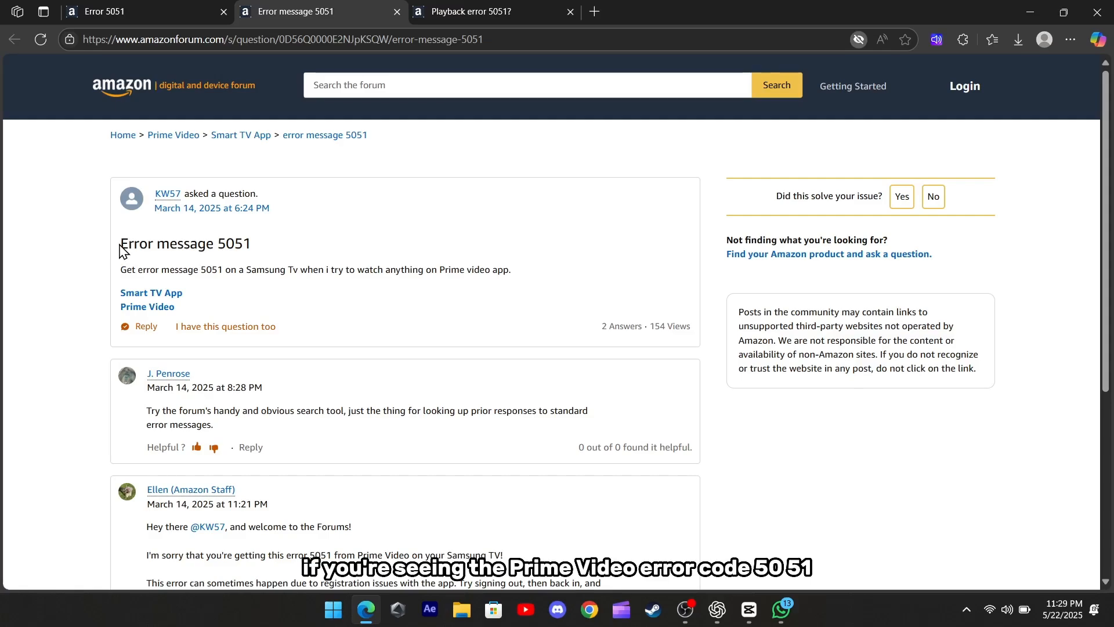
Highlight the error description, then open 'Playback error 5051?' and scroll to the staff reply
{"action": "double_click", "coordinate": [186, 244]}
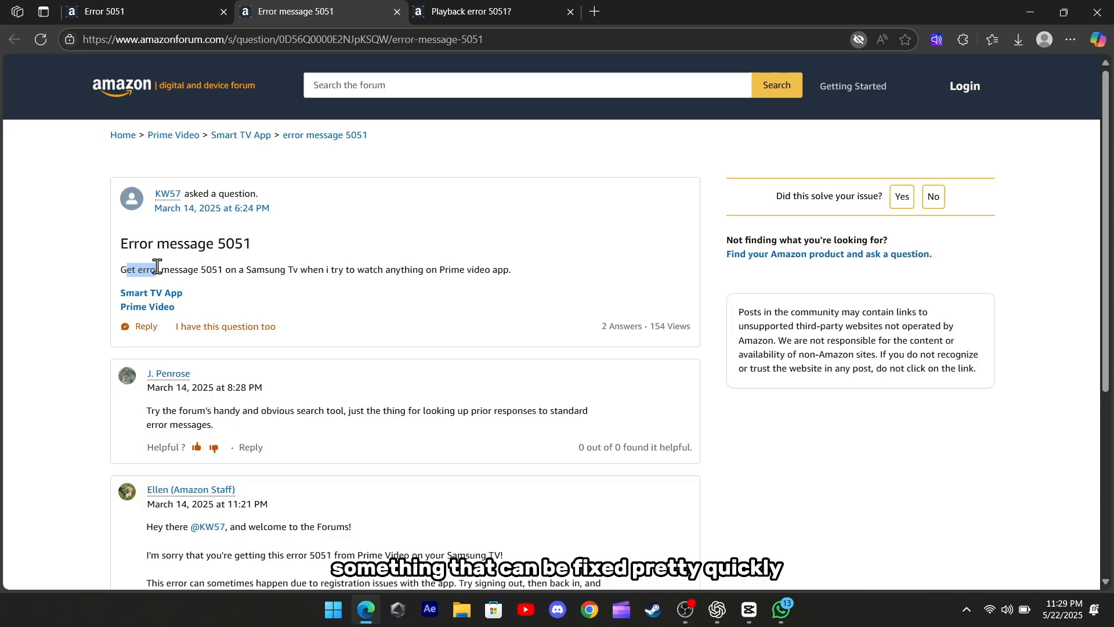
{"action": "left_click_drag", "start_coordinate": [126, 270], "coordinate": [511, 270]}
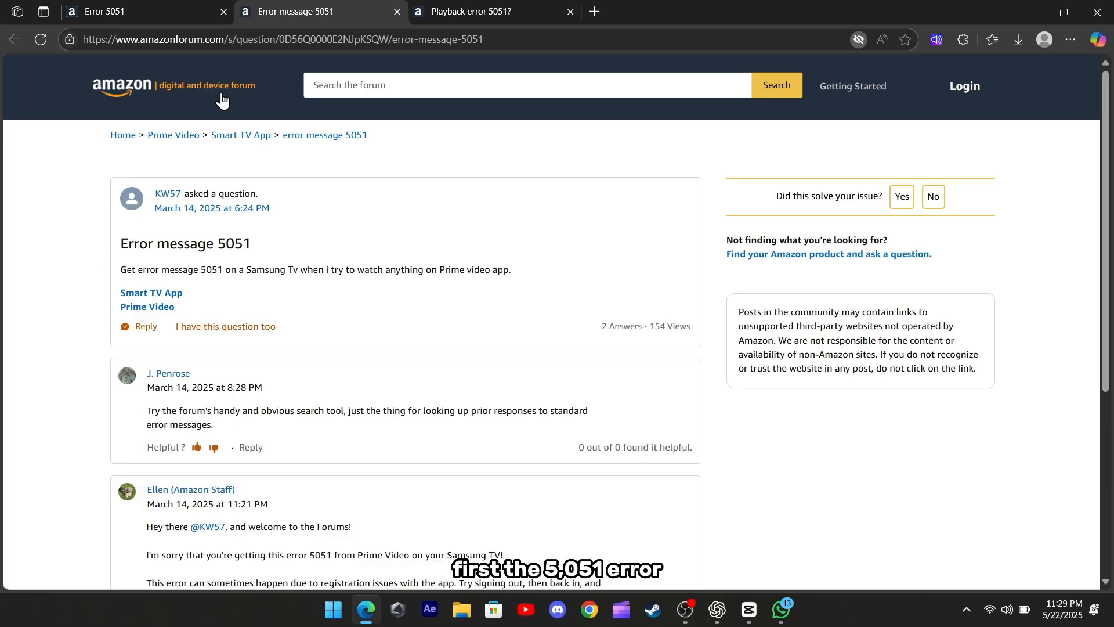
{"action": "left_click", "coordinate": [480, 11]}
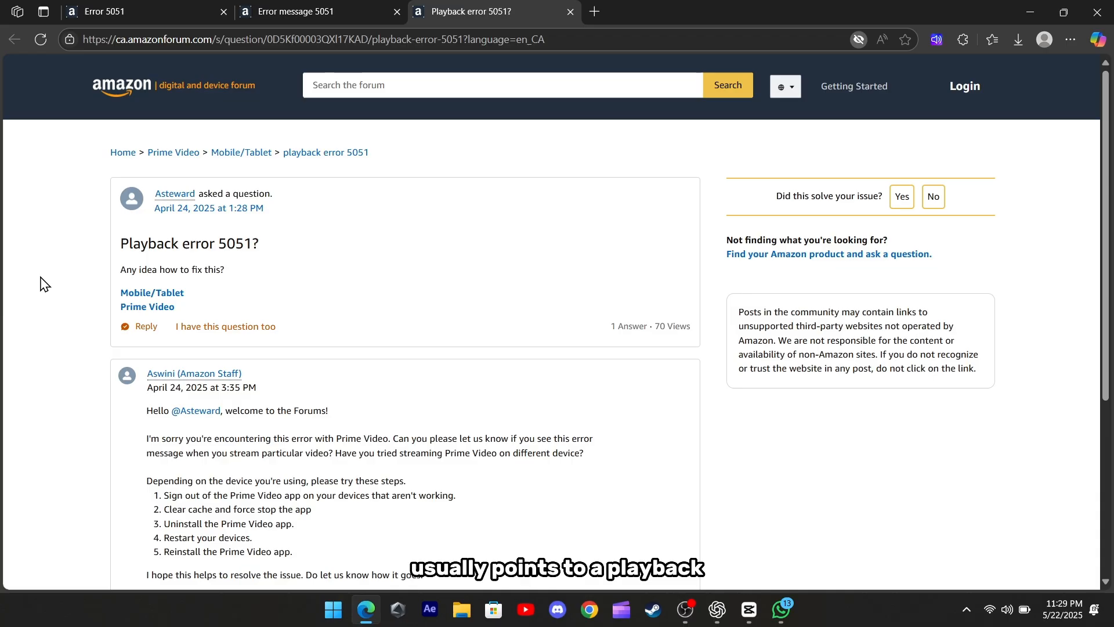
{"action": "double_click", "coordinate": [189, 244]}
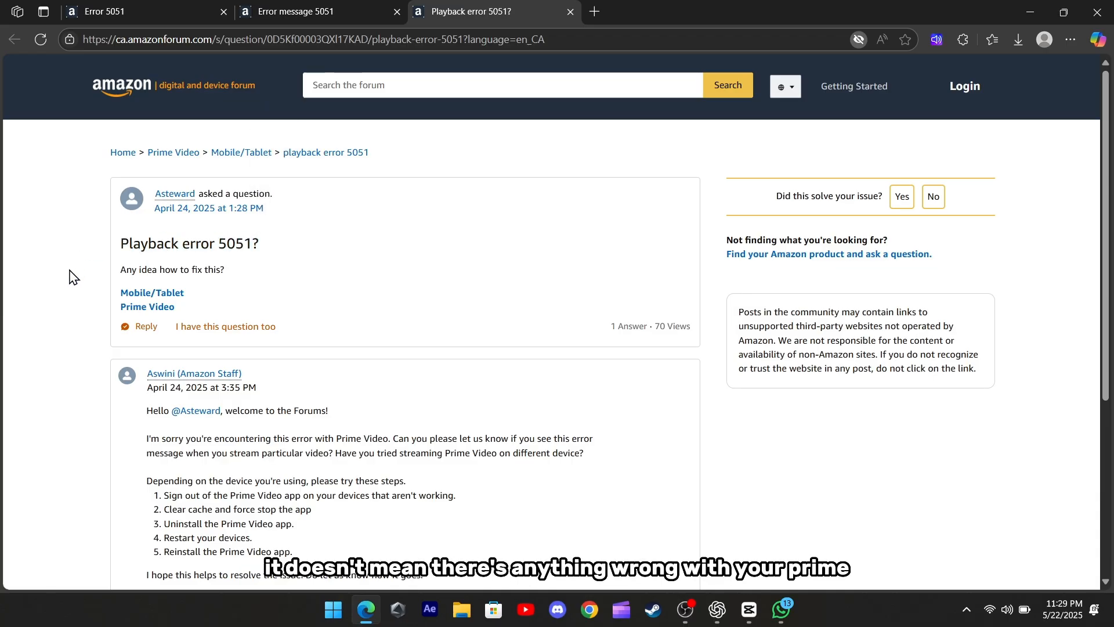
{"action": "scroll", "scroll_direction": "down", "scroll_amount": 3}
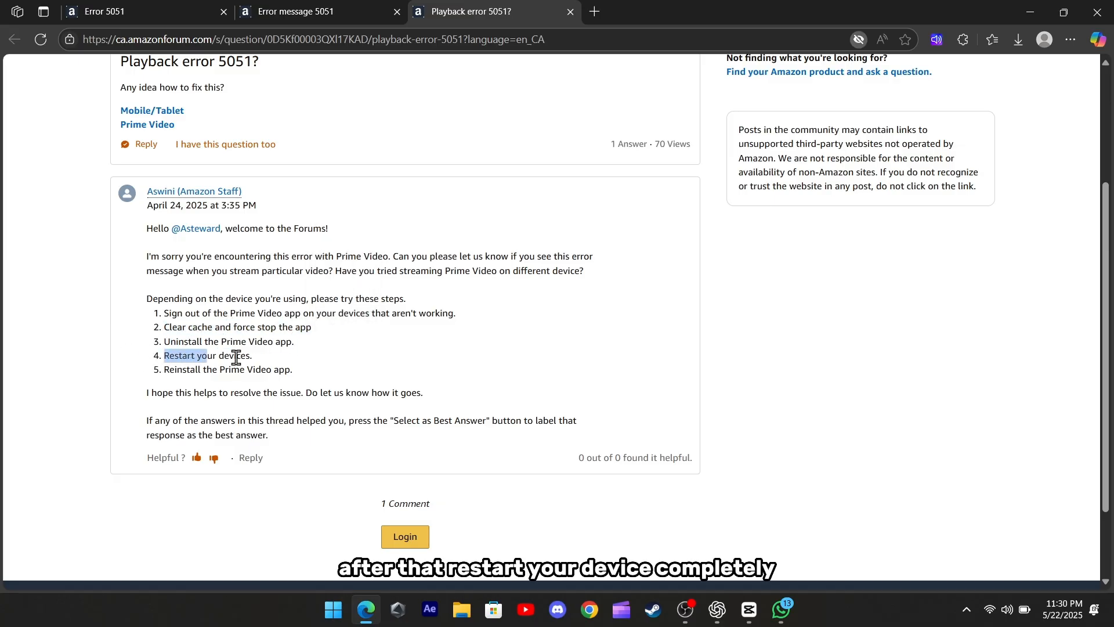
Highlight the restart-devices and reinstall-app steps and the full list, then open 'Error 5051'
{"action": "left_click_drag", "start_coordinate": [163, 355], "coordinate": [252, 355]}
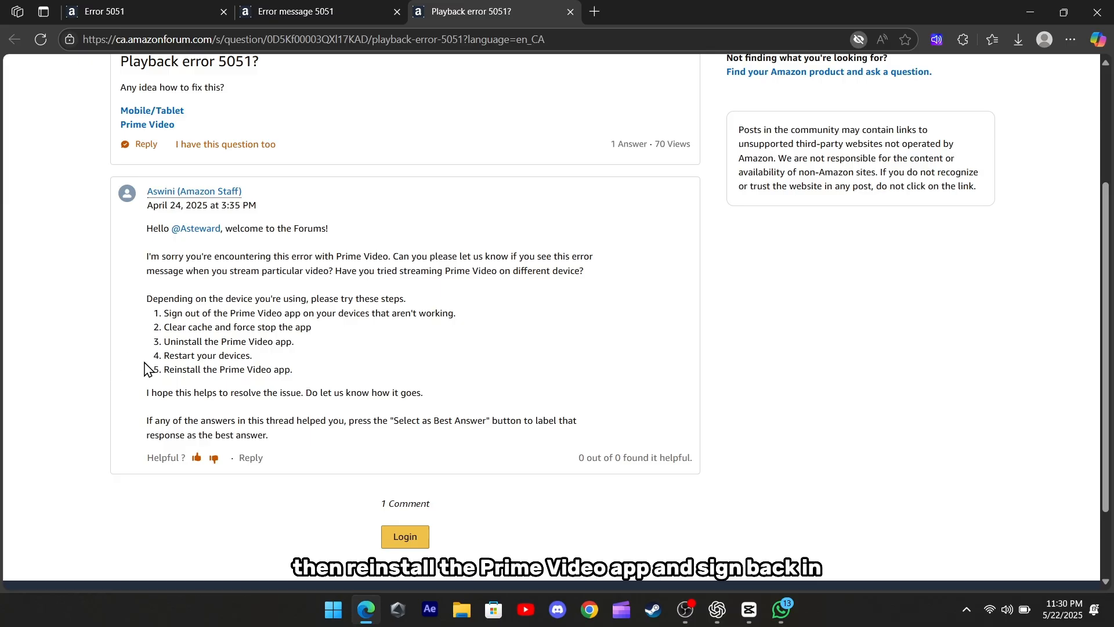
{"action": "double_click", "coordinate": [226, 369]}
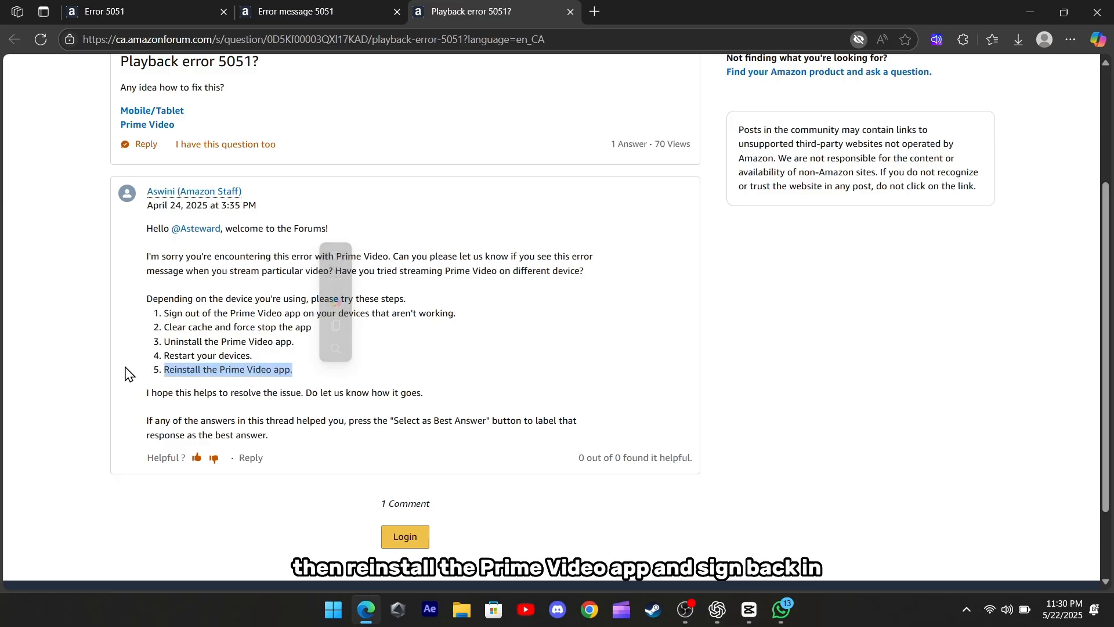
{"action": "left_click_drag", "start_coordinate": [174, 297], "coordinate": [309, 369]}
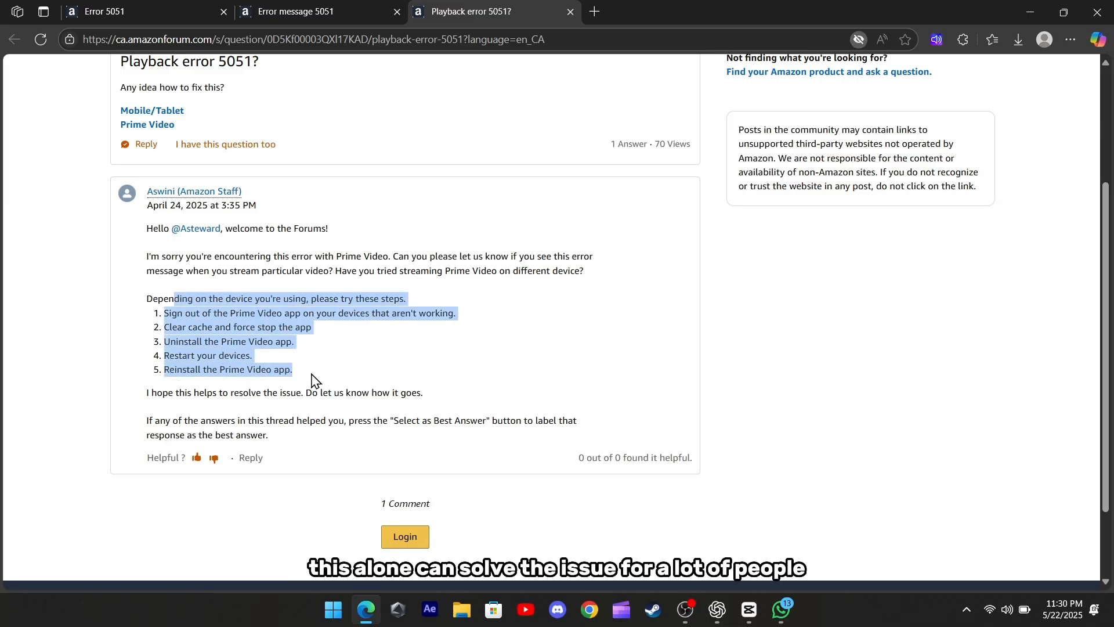
{"action": "left_click", "coordinate": [68, 300]}
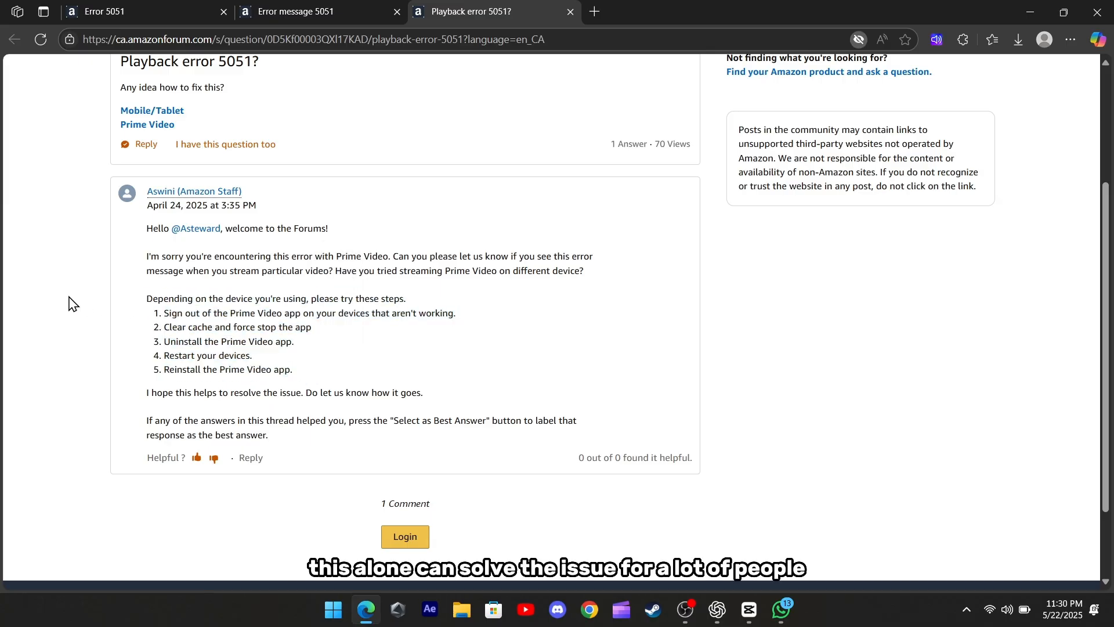
{"action": "left_click", "coordinate": [116, 11]}
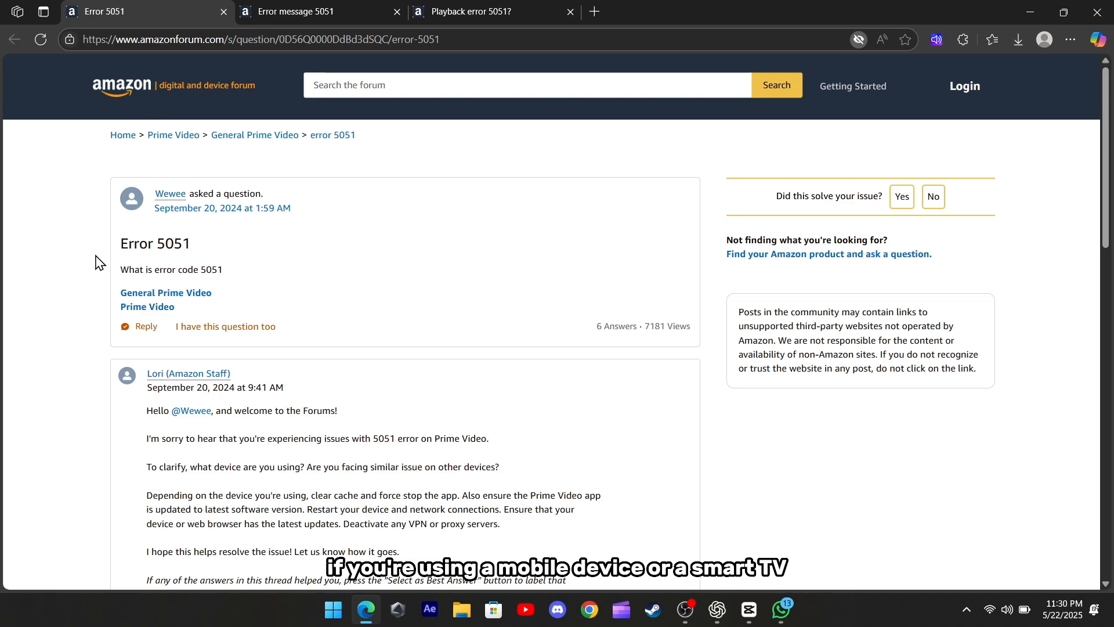
{"action": "scroll", "scroll_direction": "down", "scroll_amount": 3}
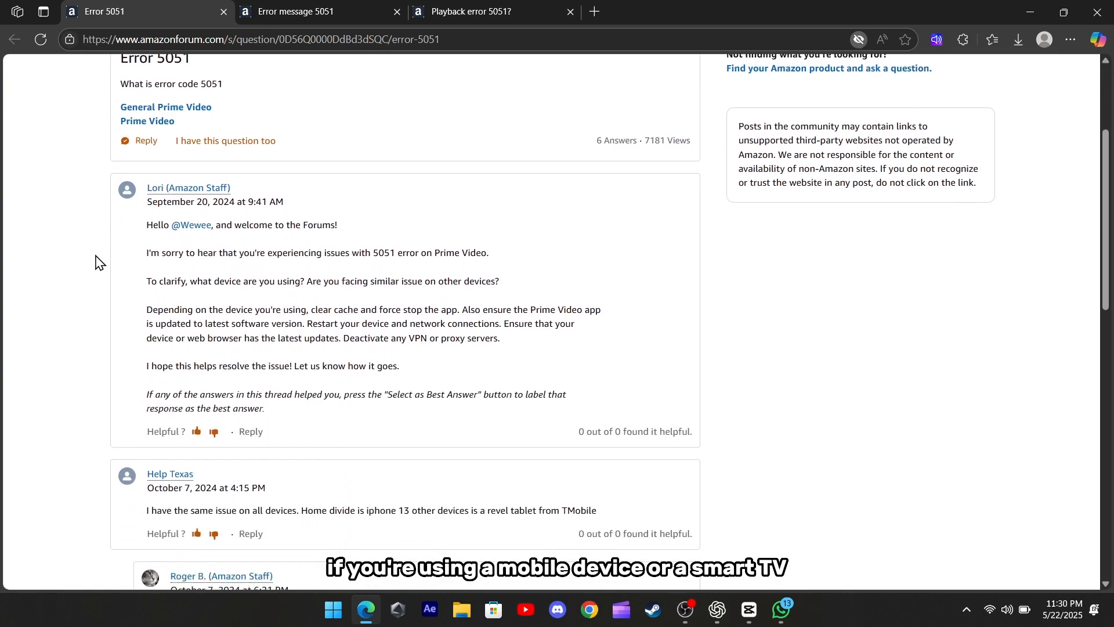
{"action": "scroll", "scroll_direction": "down", "scroll_amount": 3}
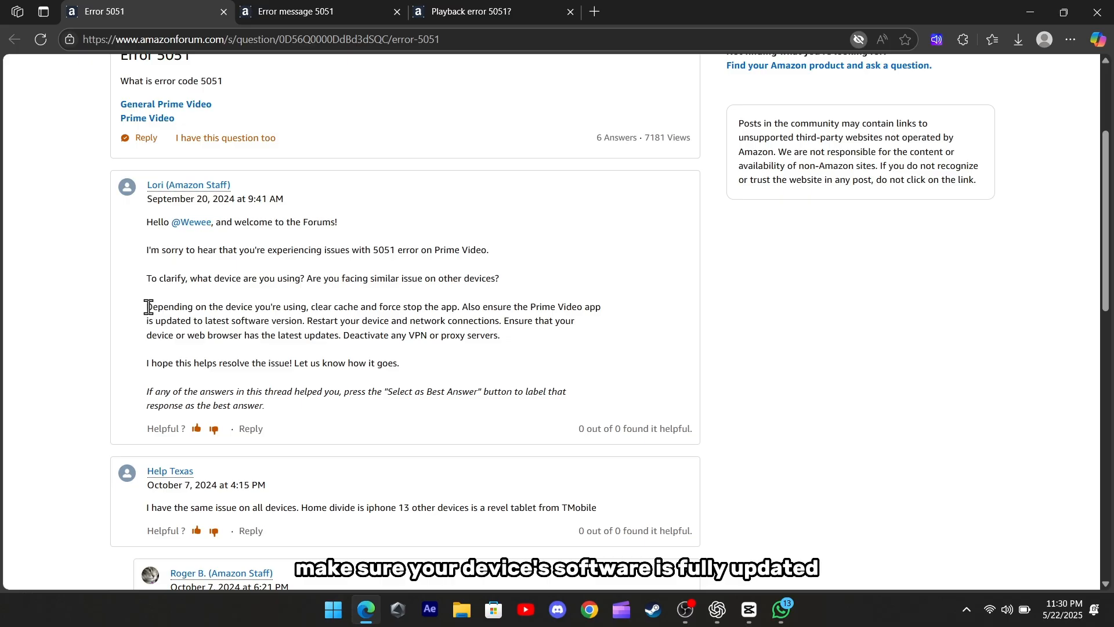
{"action": "left_click_drag", "start_coordinate": [146, 307], "coordinate": [458, 306]}
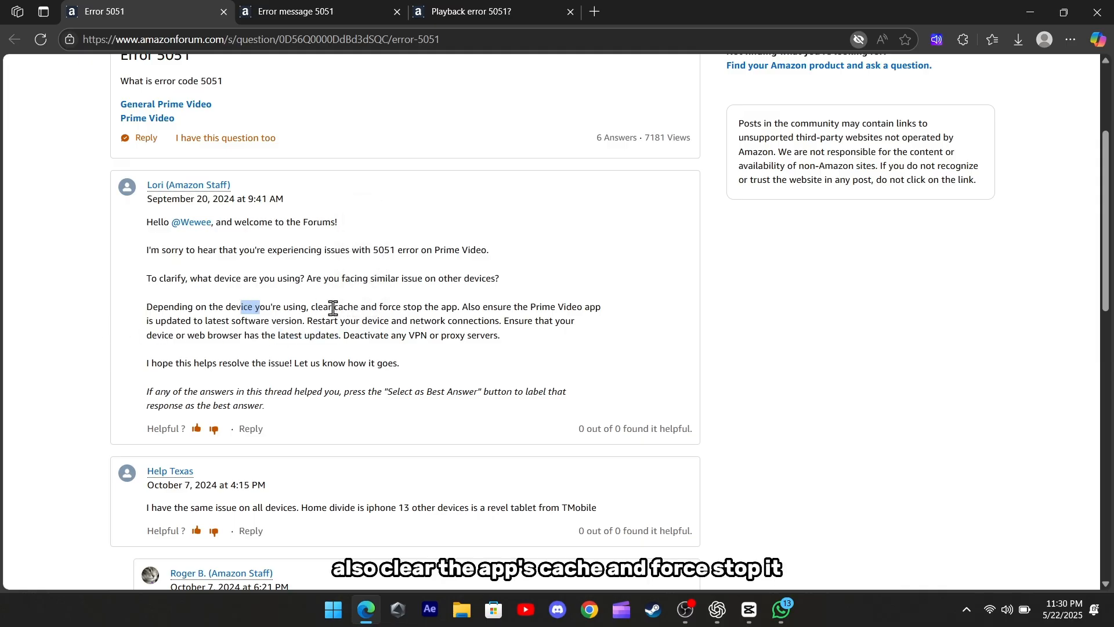
{"action": "left_click_drag", "start_coordinate": [259, 306], "coordinate": [469, 306]}
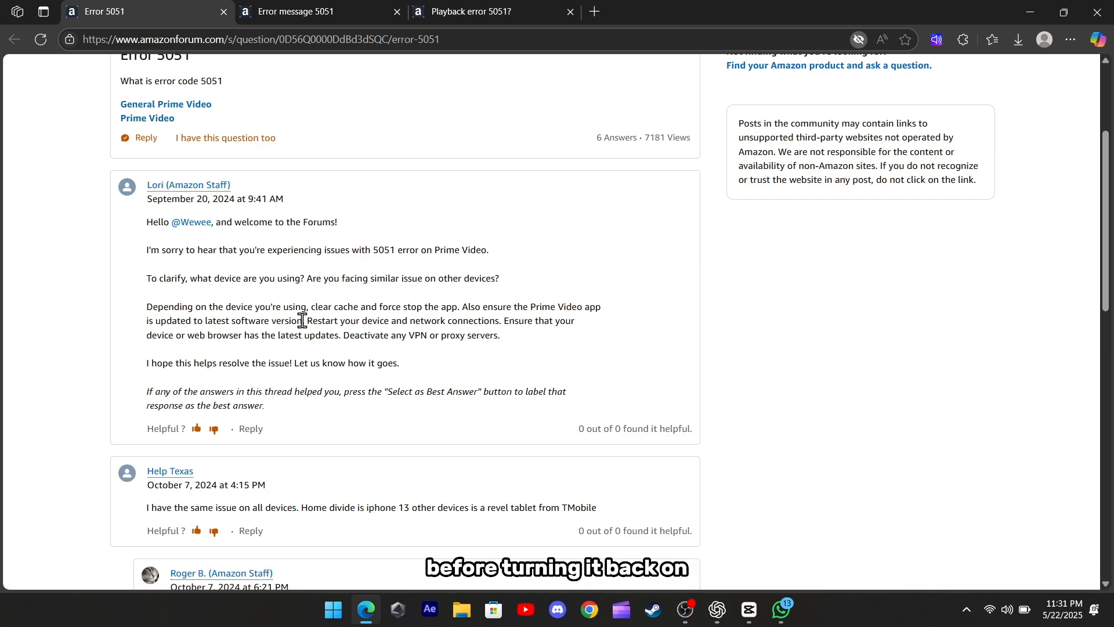
Highlight the restart device and network advice, then the whole staff reply
{"action": "left_click_drag", "start_coordinate": [306, 320], "coordinate": [455, 320]}
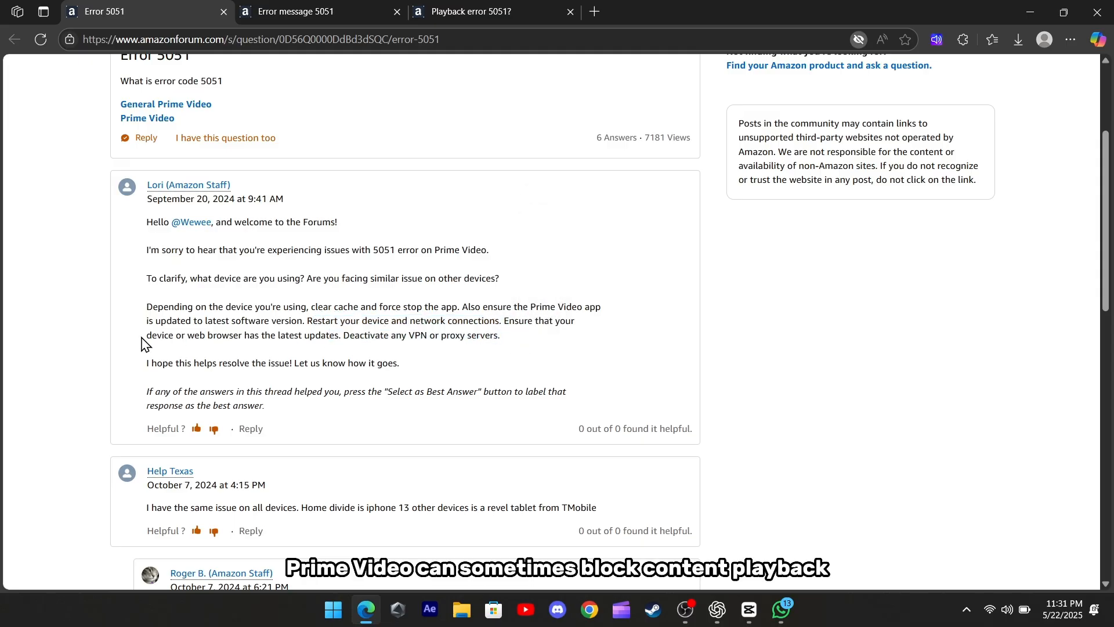
{"action": "left_click_drag", "start_coordinate": [168, 249], "coordinate": [567, 392]}
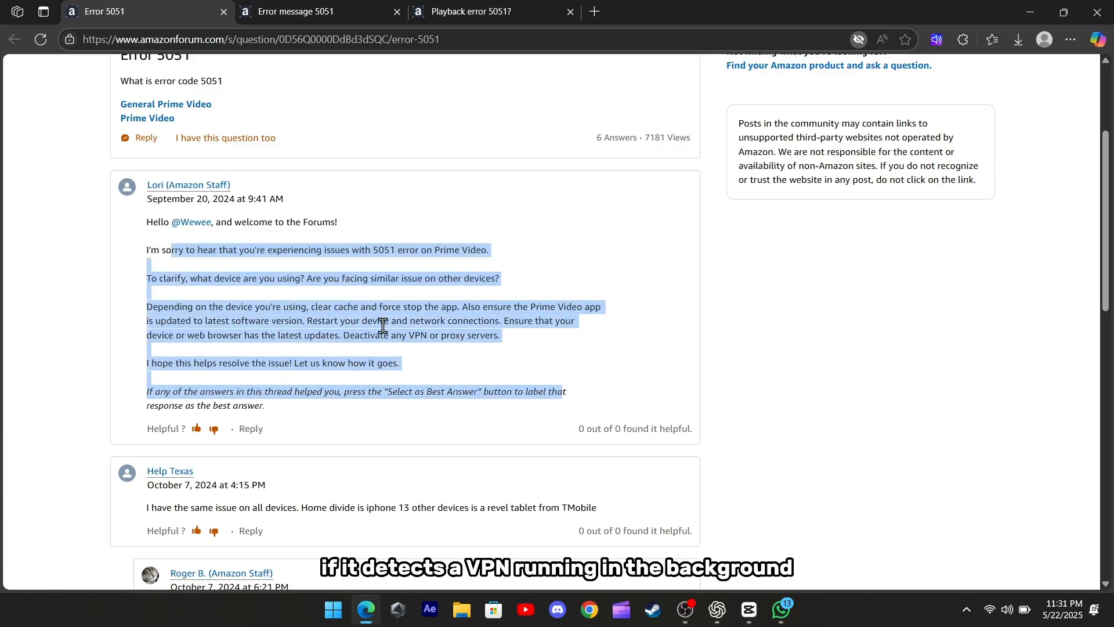
{"action": "left_click", "coordinate": [103, 332]}
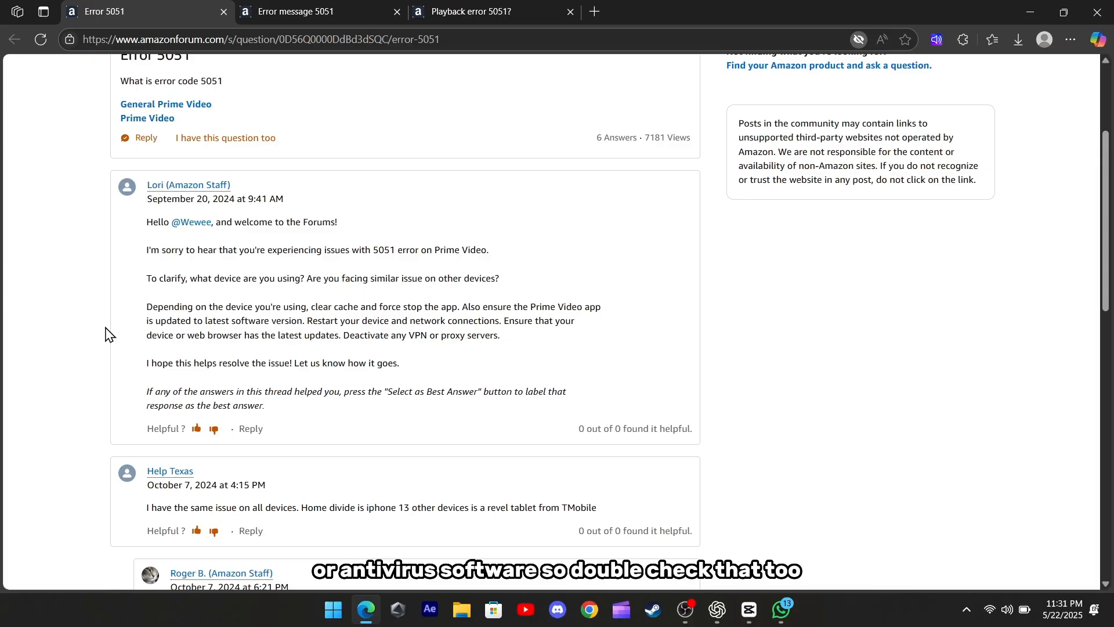
Highlight the staff advice to keep the device or web browser updated
{"action": "scroll", "scroll_direction": "up", "scroll_amount": 3}
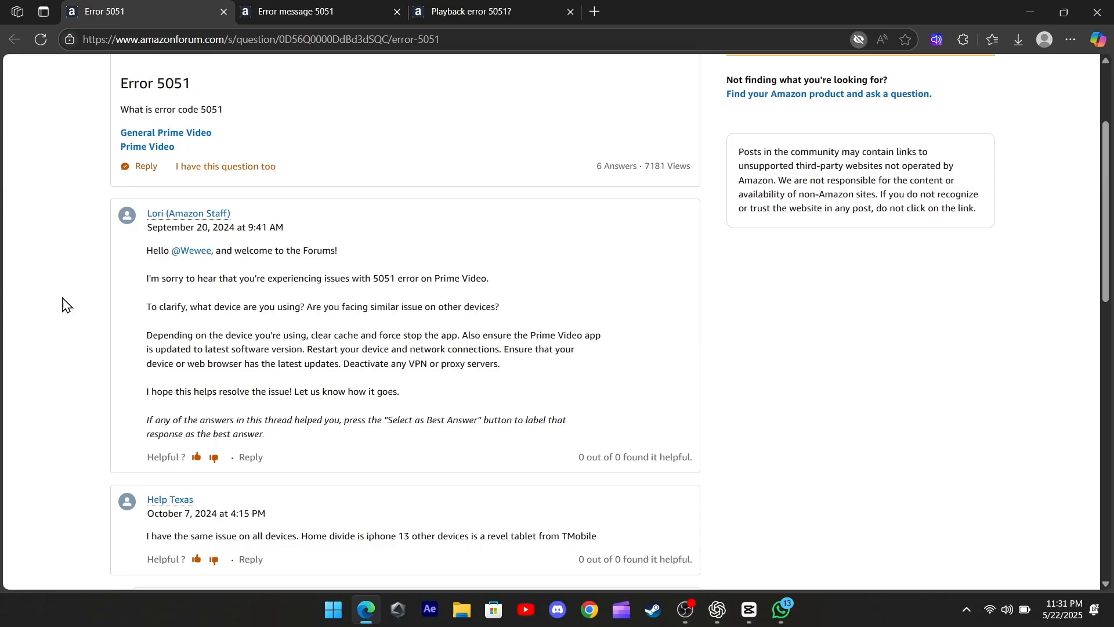
{"action": "scroll", "scroll_direction": "down", "scroll_amount": 3}
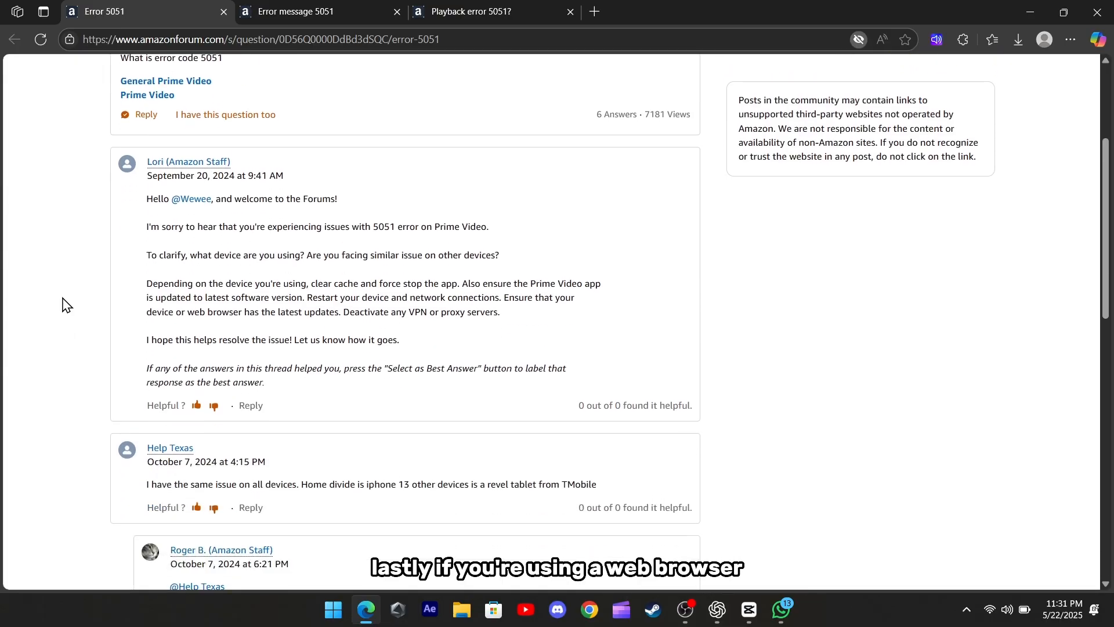
{"action": "left_click_drag", "start_coordinate": [146, 312], "coordinate": [206, 312]}
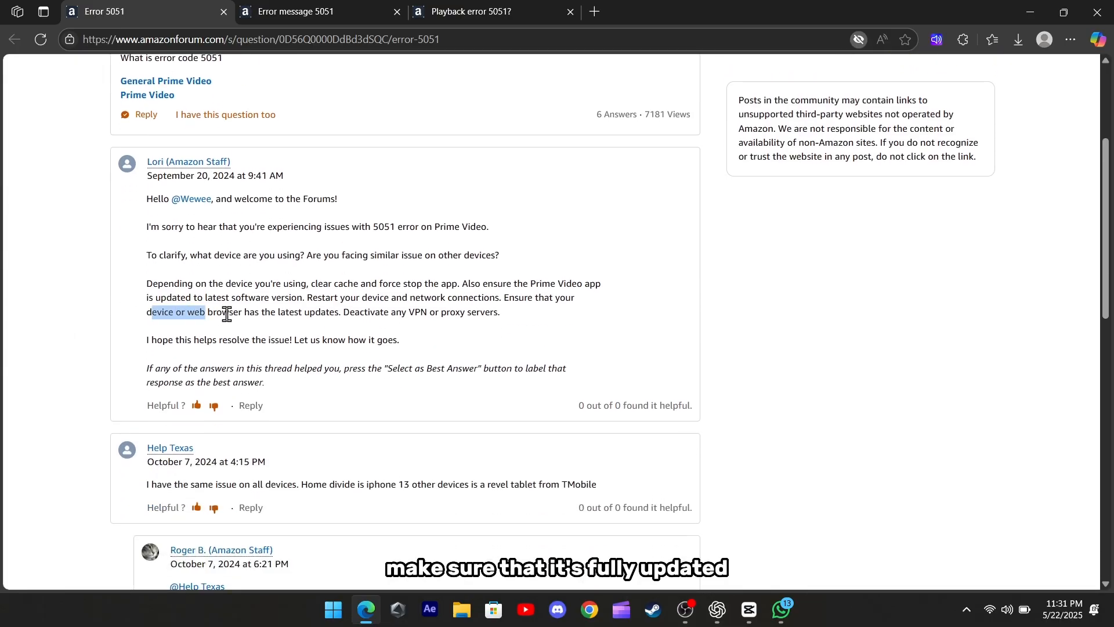